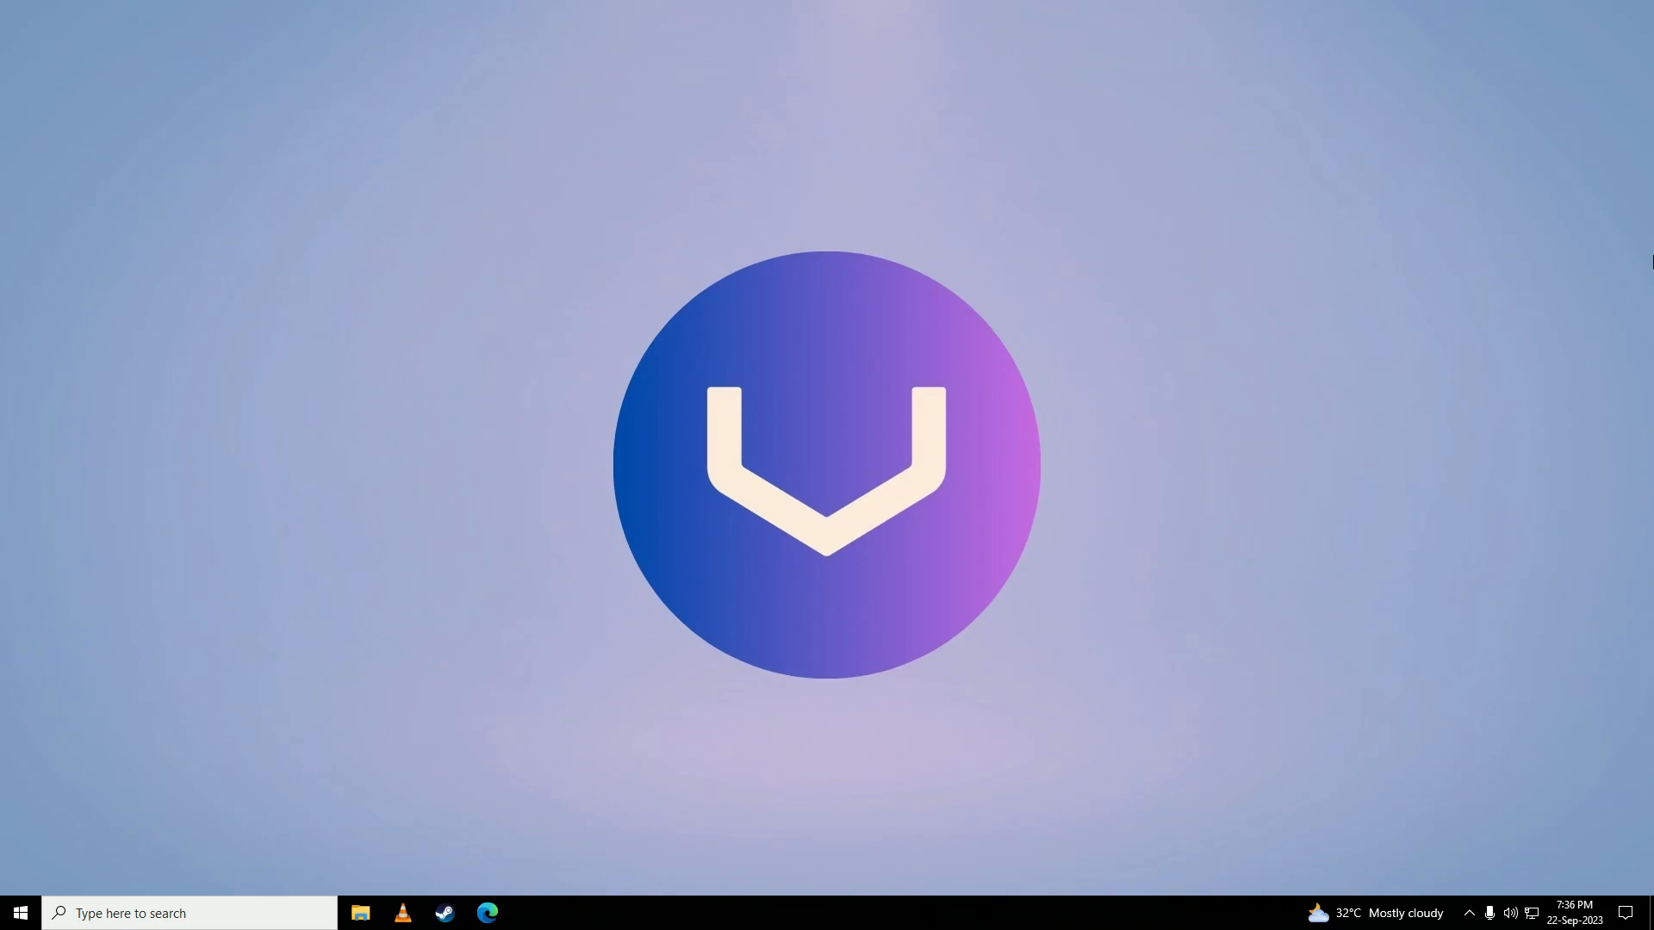
# Launch Microsoft Edge from the taskbar to a new tab
pyautogui.click(486, 922)
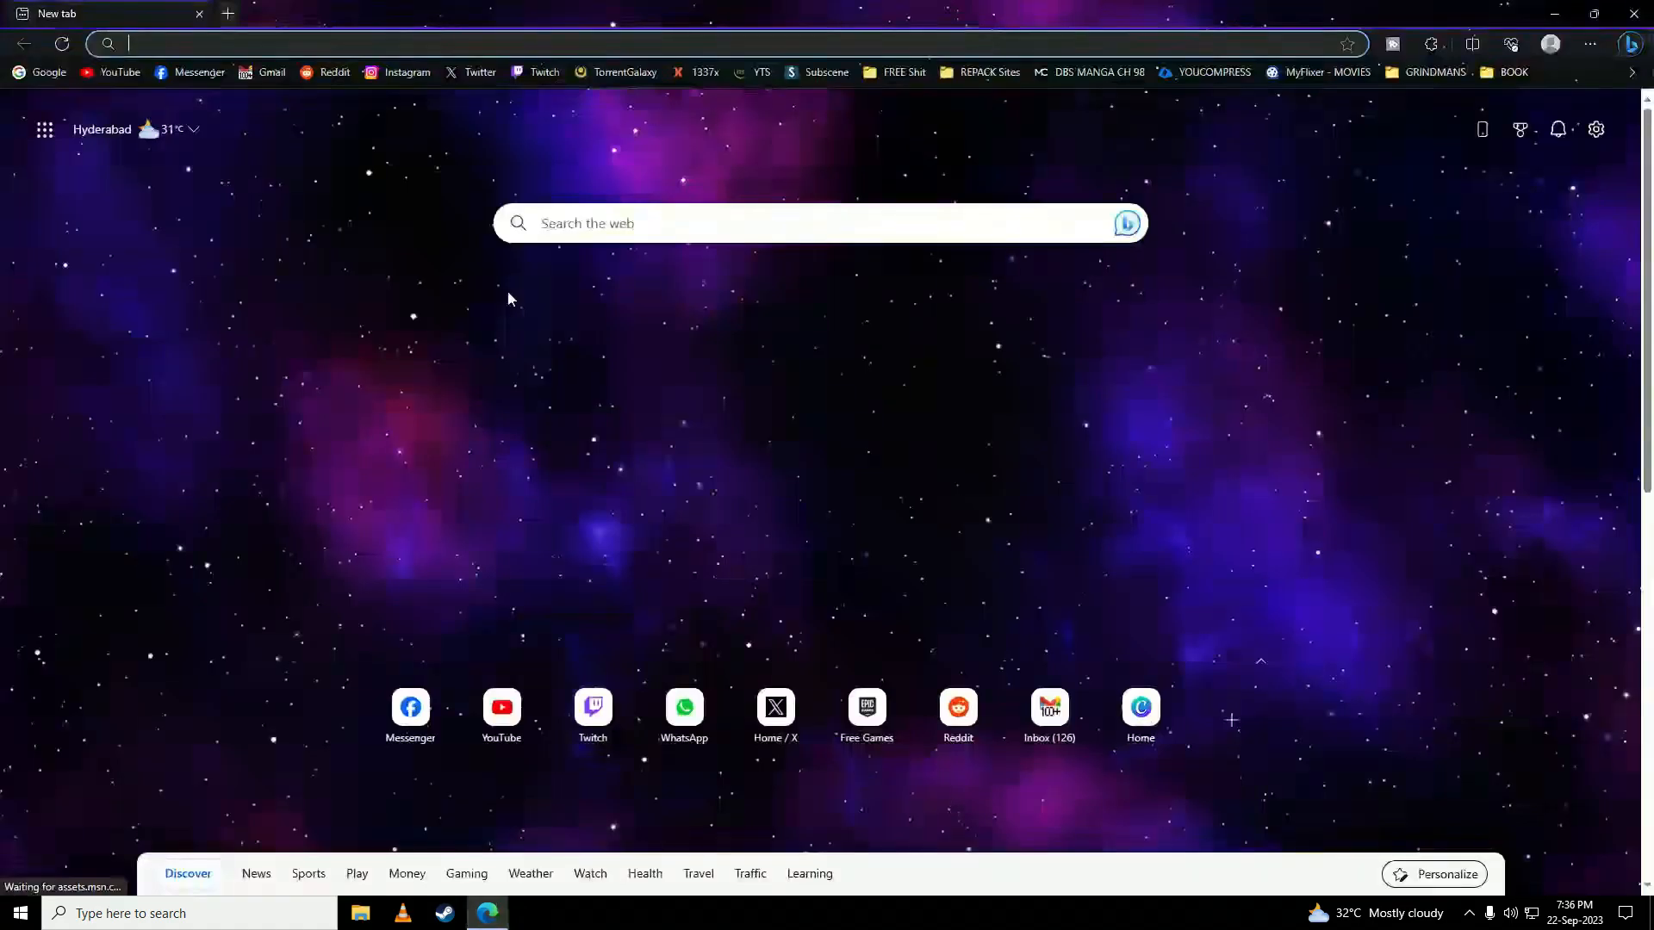
pyautogui.write('https://steamcommunity.com/dev/apikey')
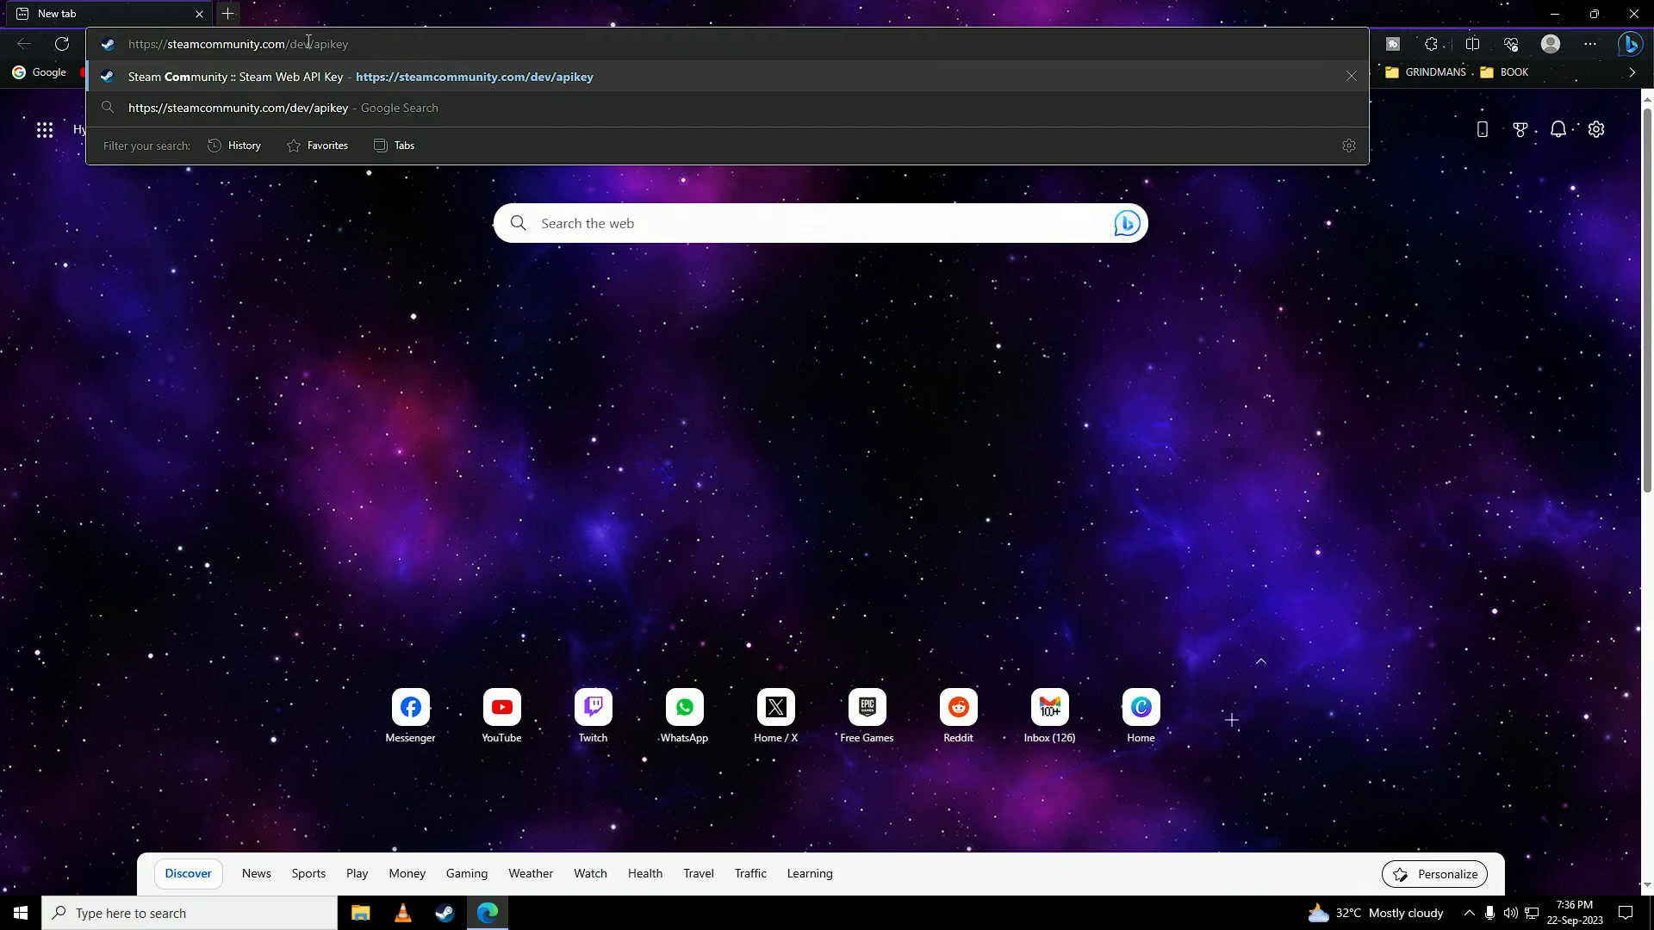
pyautogui.moveTo(383, 25)
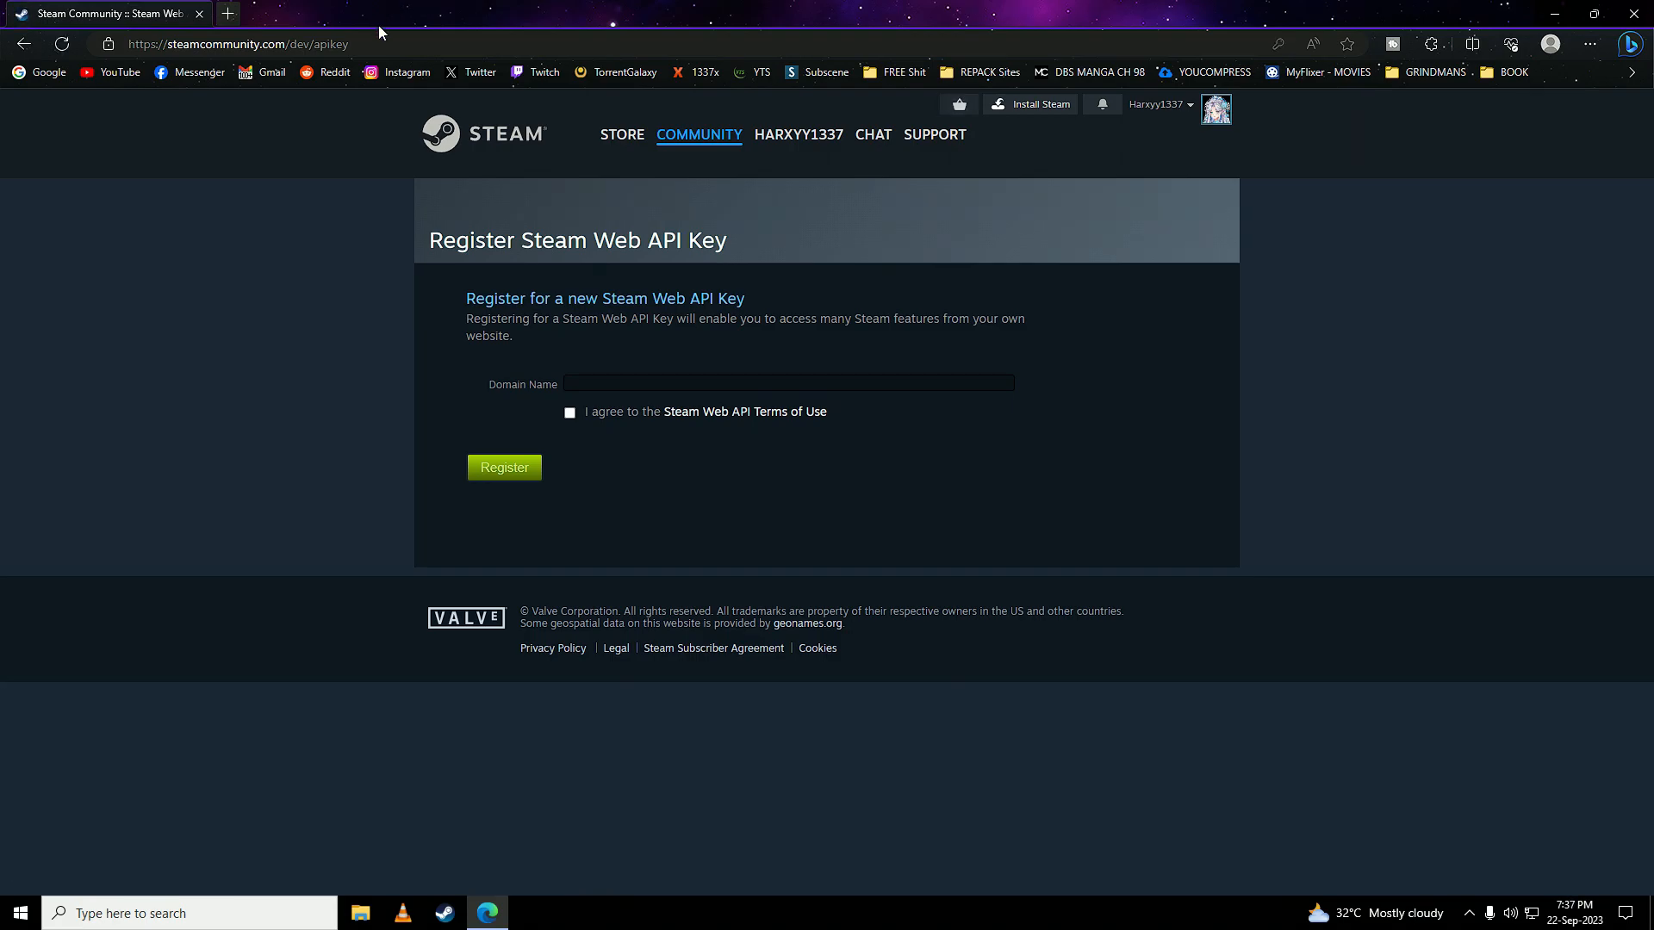
pyautogui.click(238, 43)
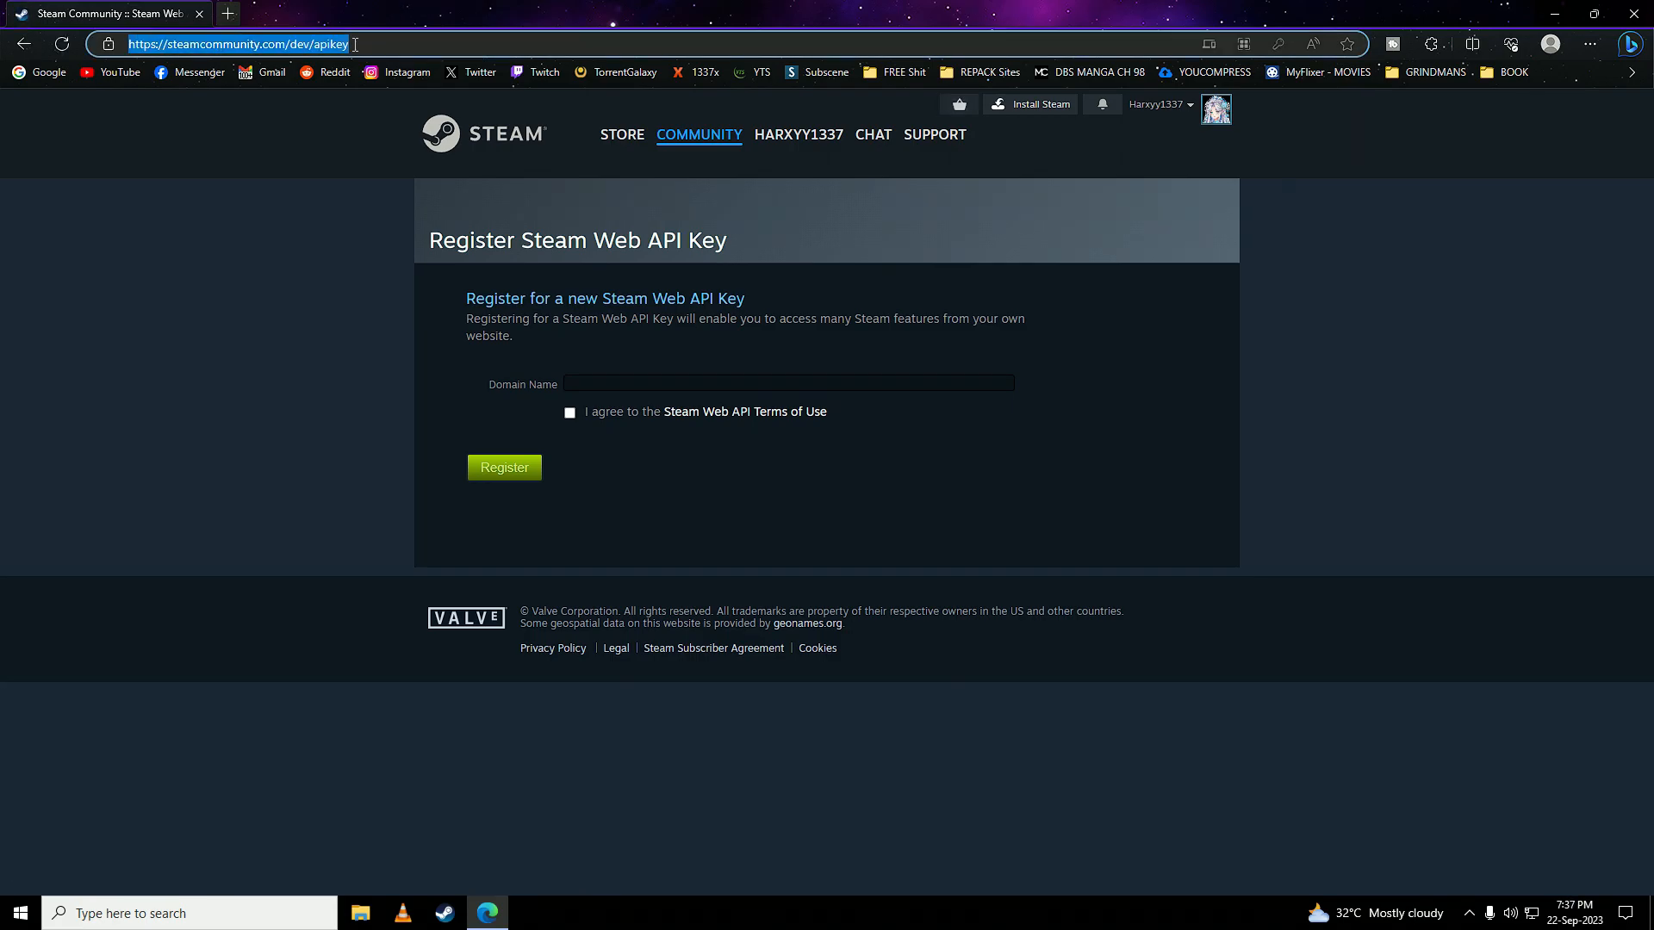
pyautogui.click(443, 912)
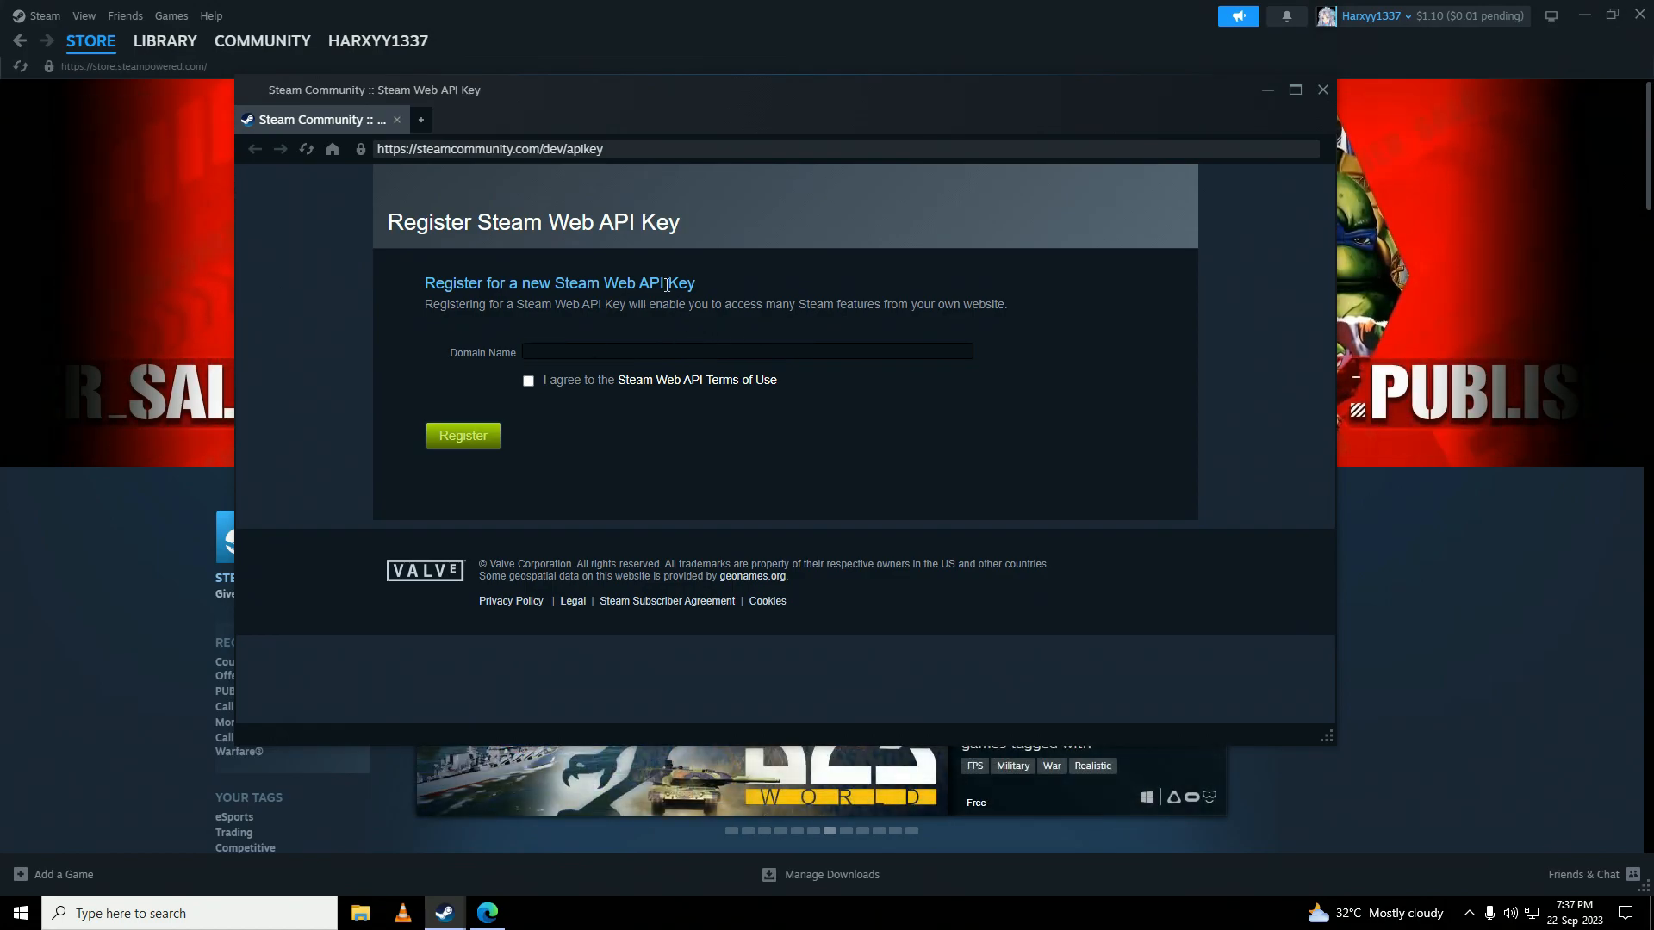
# Enter cs.money as the domain name and accept the Steam Web API Terms of Use
pyautogui.write('cs.money')
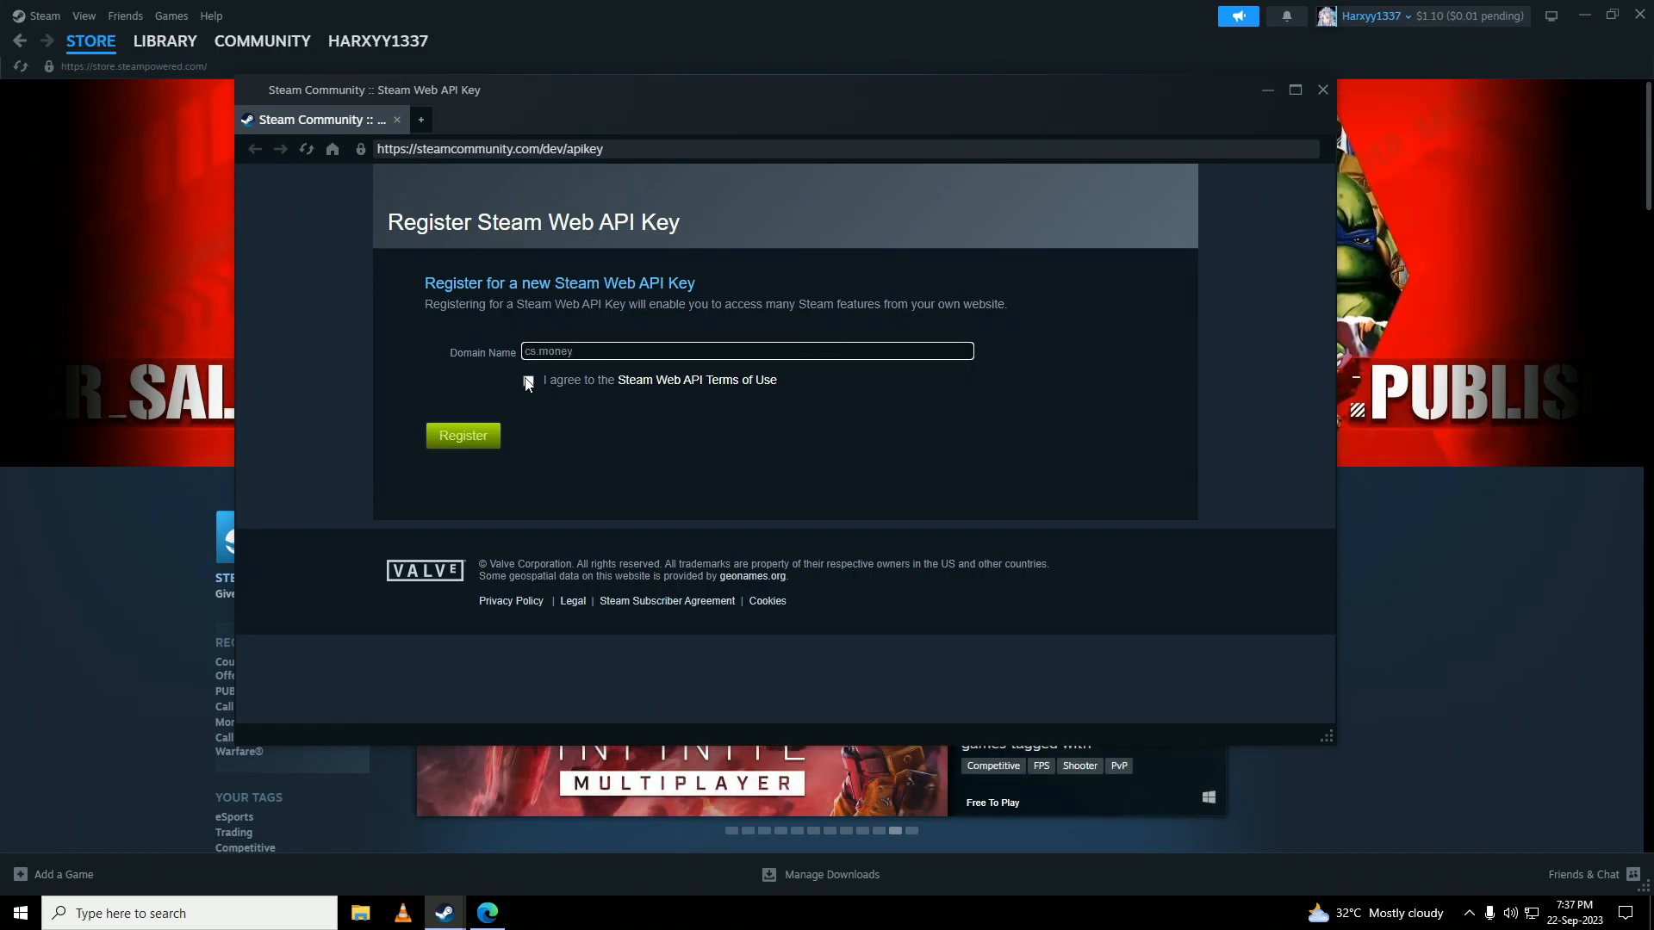
pyautogui.click(527, 381)
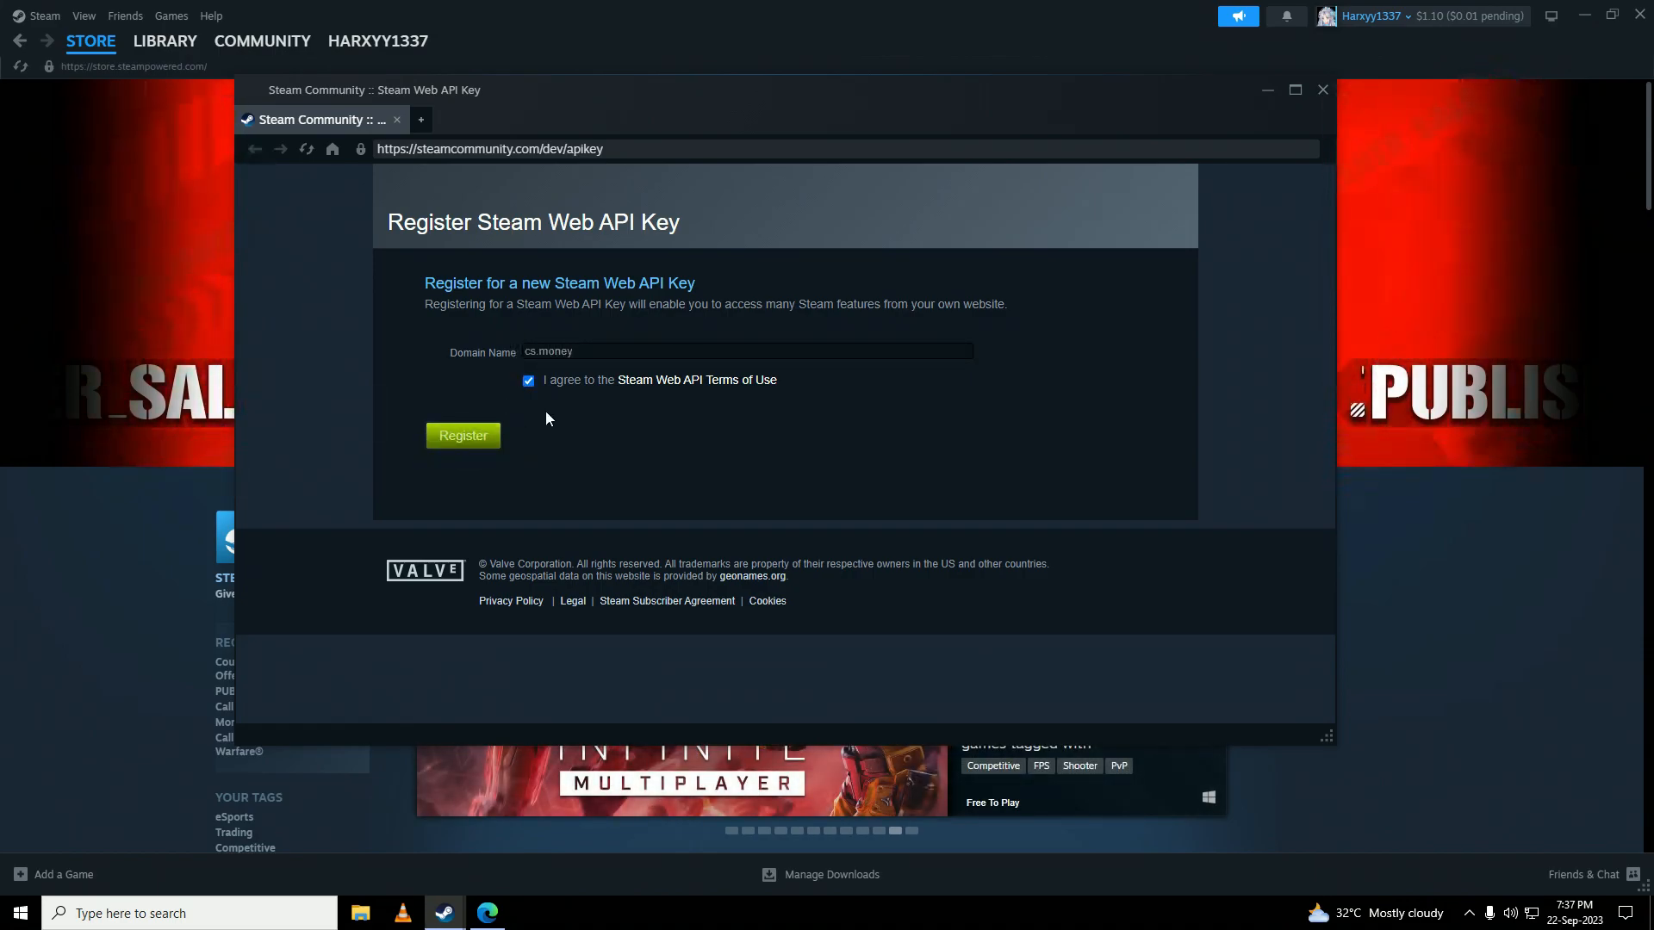